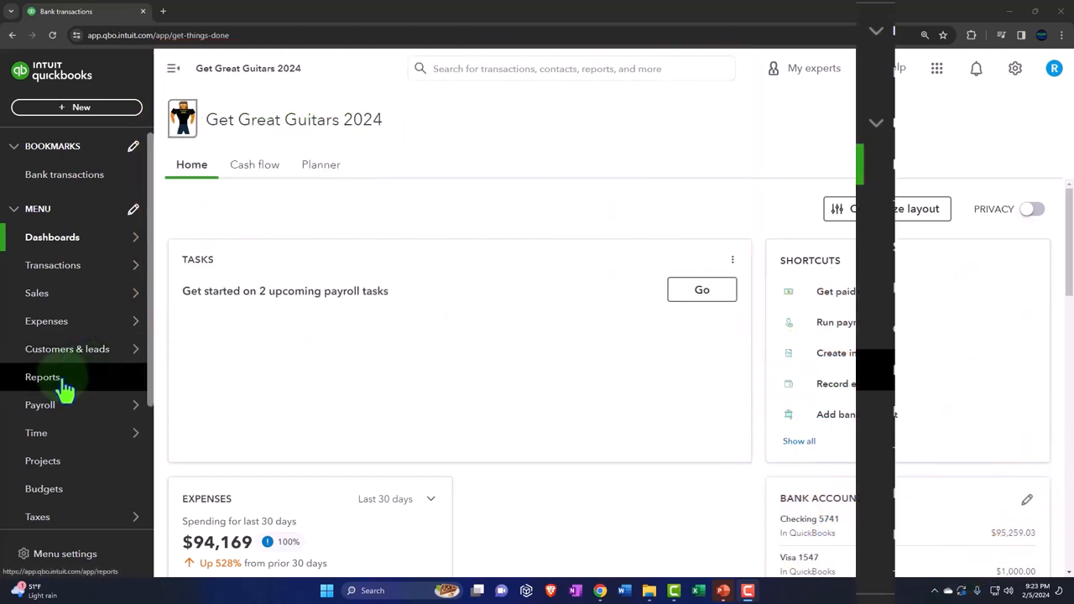
From Reports Favorites, open Balance Sheet, Profit and Loss and Trial Balance in new tabs.
left_click(42, 376)
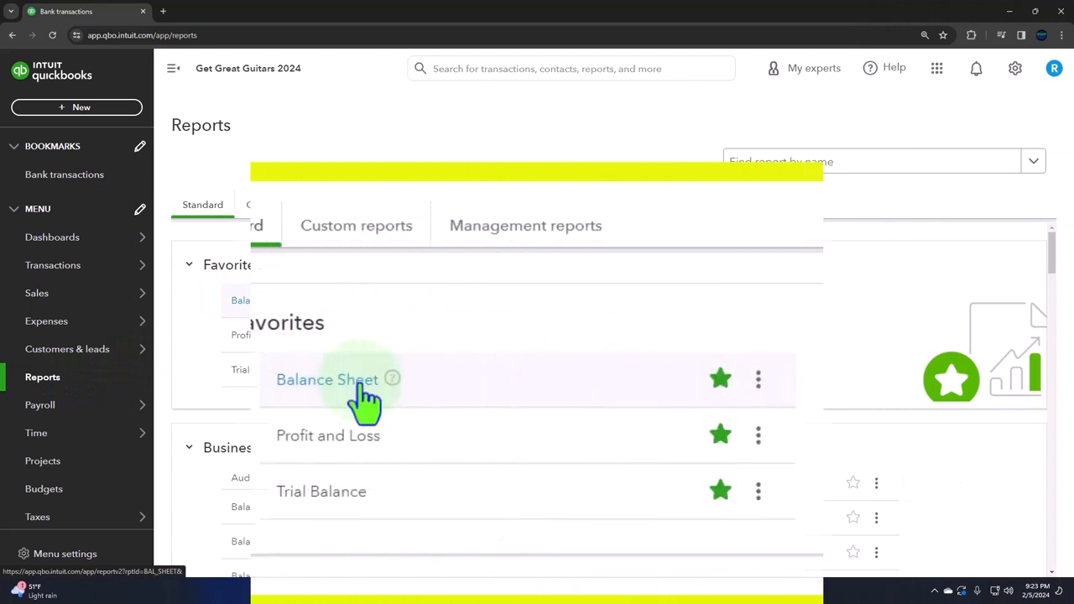
right_click(327, 380)
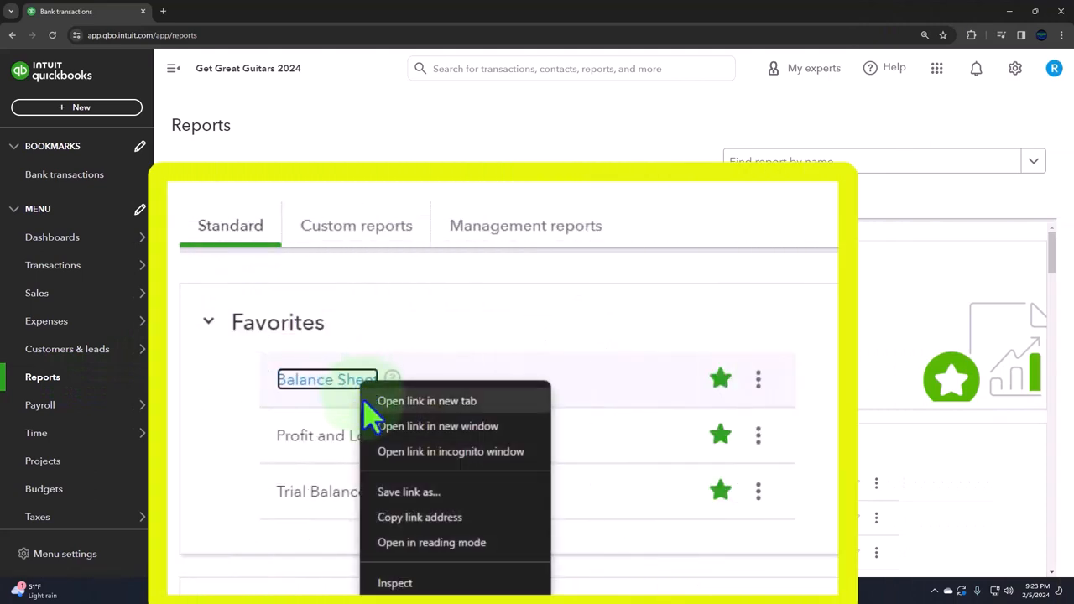
mouse_move(440, 416)
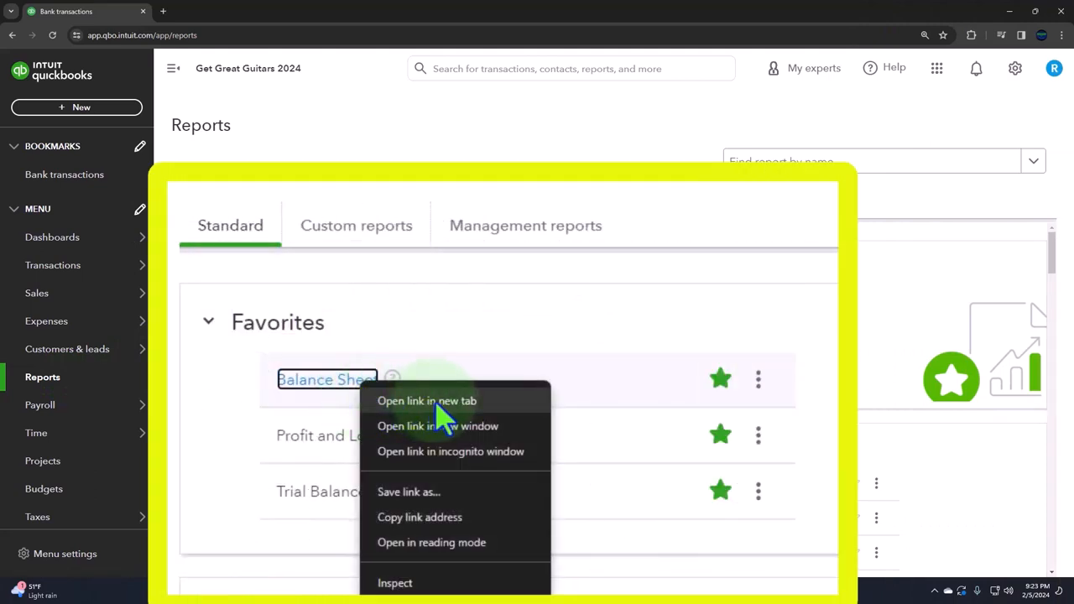
left_click(427, 400)
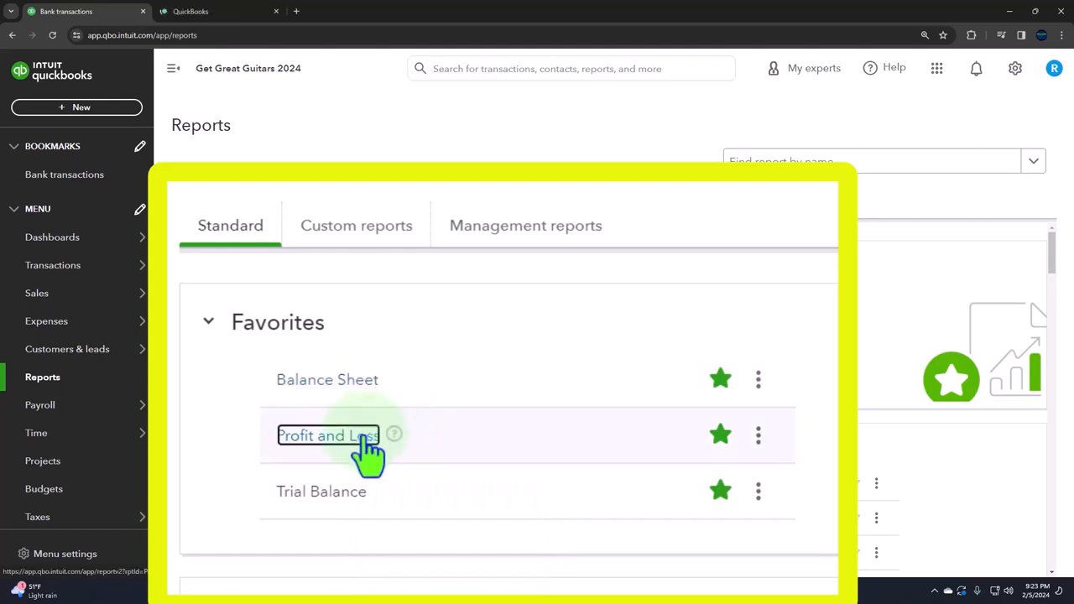
right_click(327, 434)
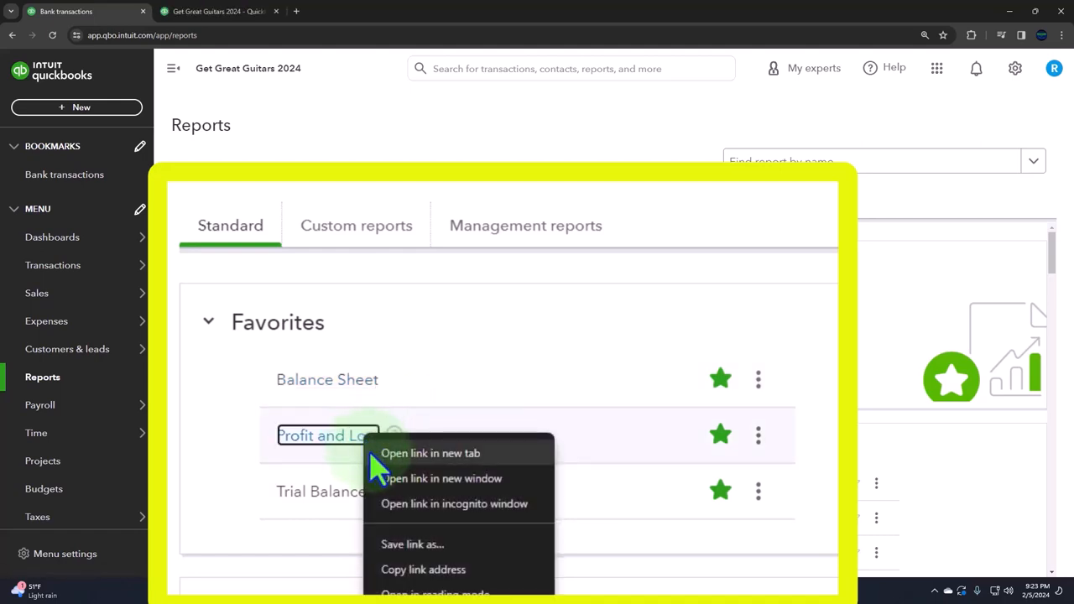
left_click(430, 453)
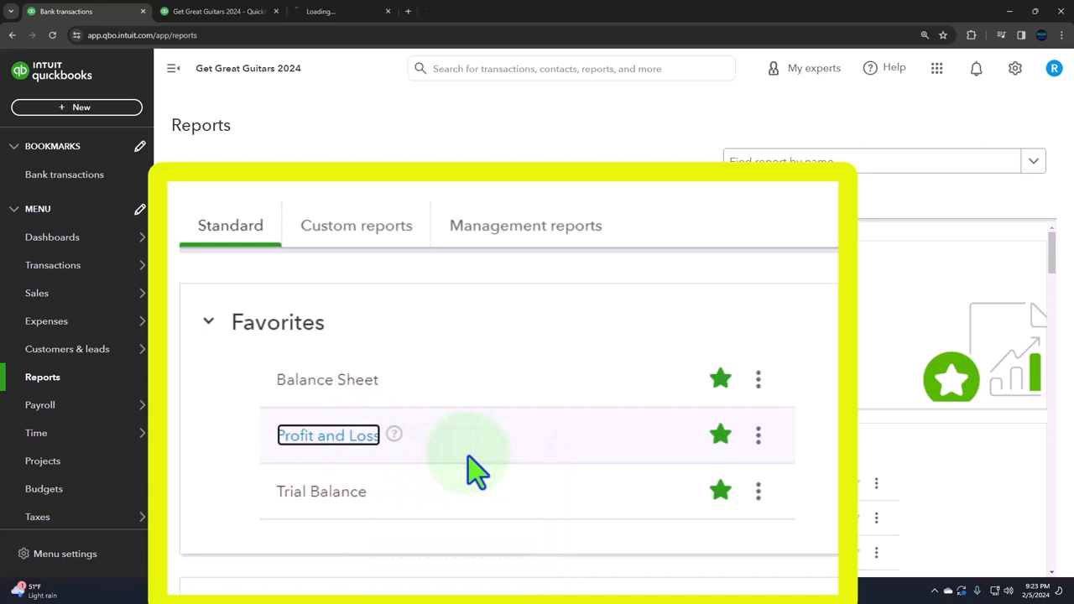
right_click(321, 491)
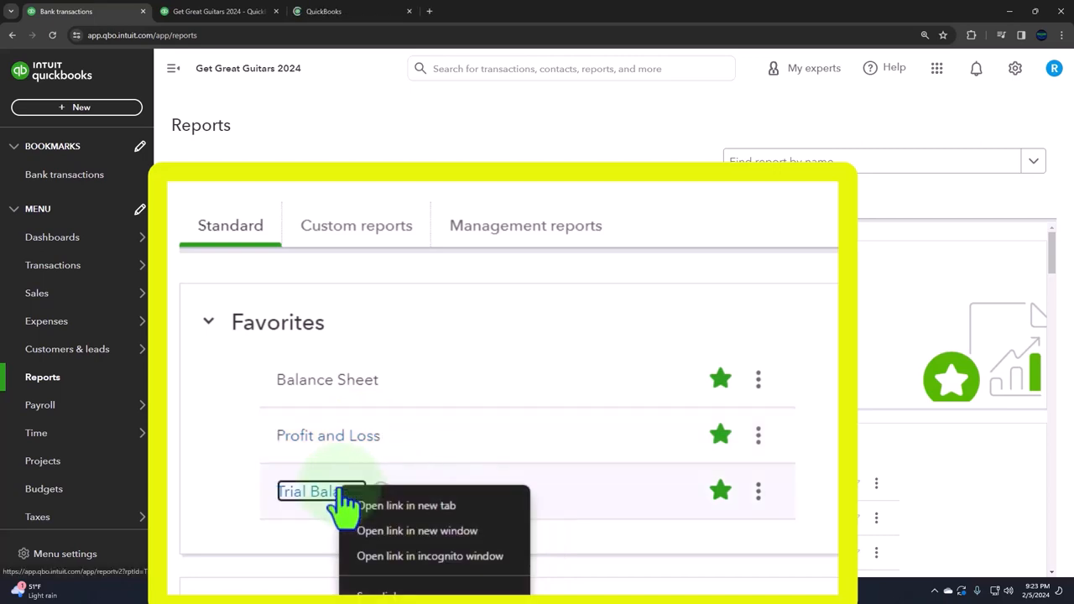
left_click(406, 505)
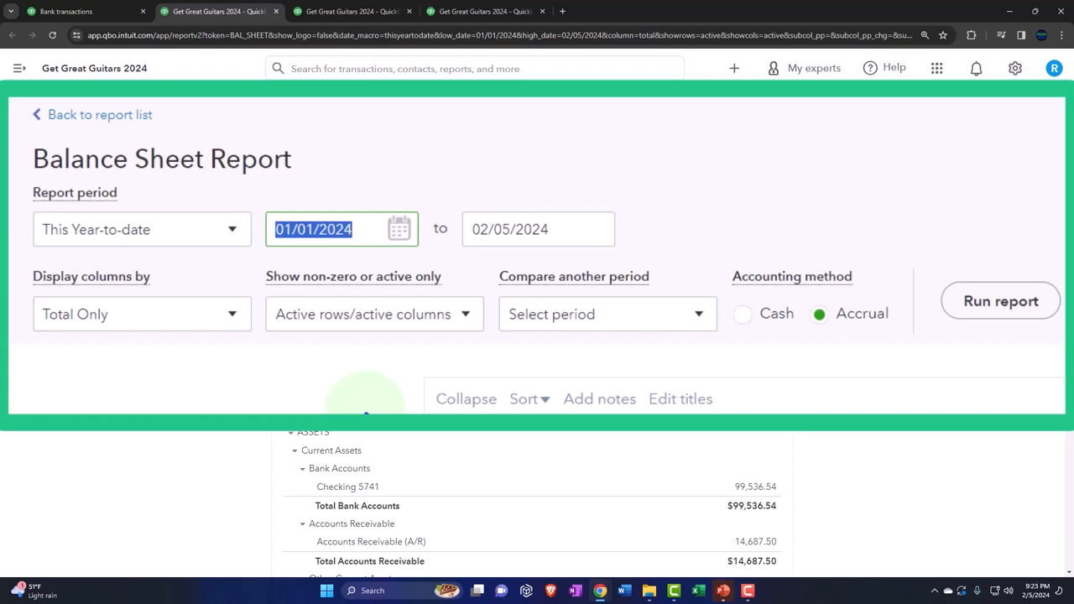
Give the Balance Sheet a 03/31/2024 end date with monthly columns, then move to Profit and Loss.
left_click(520, 229)
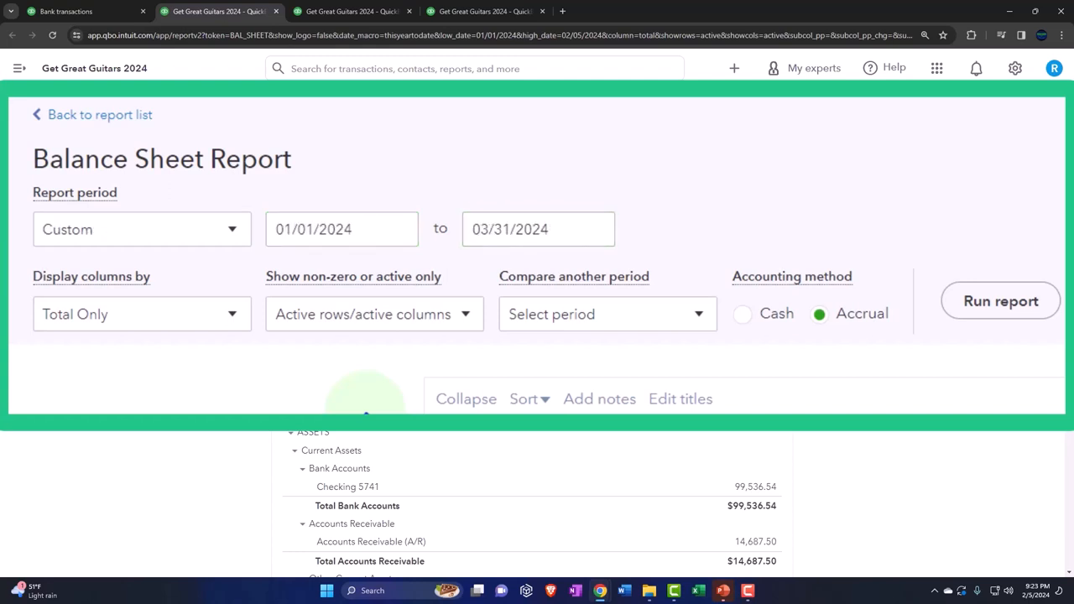
left_click(141, 314)
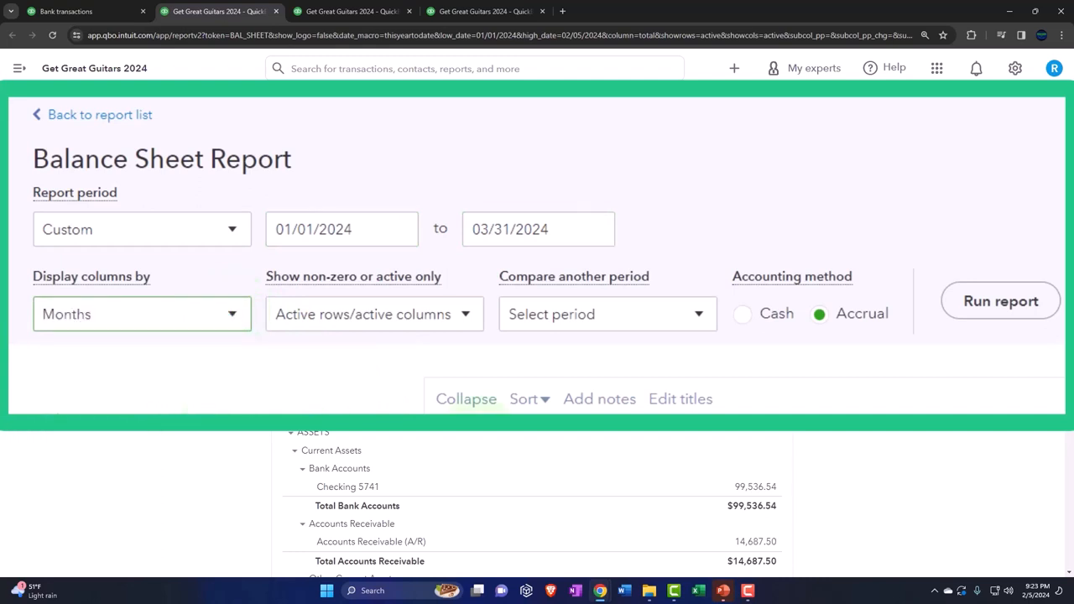
left_click(1000, 300)
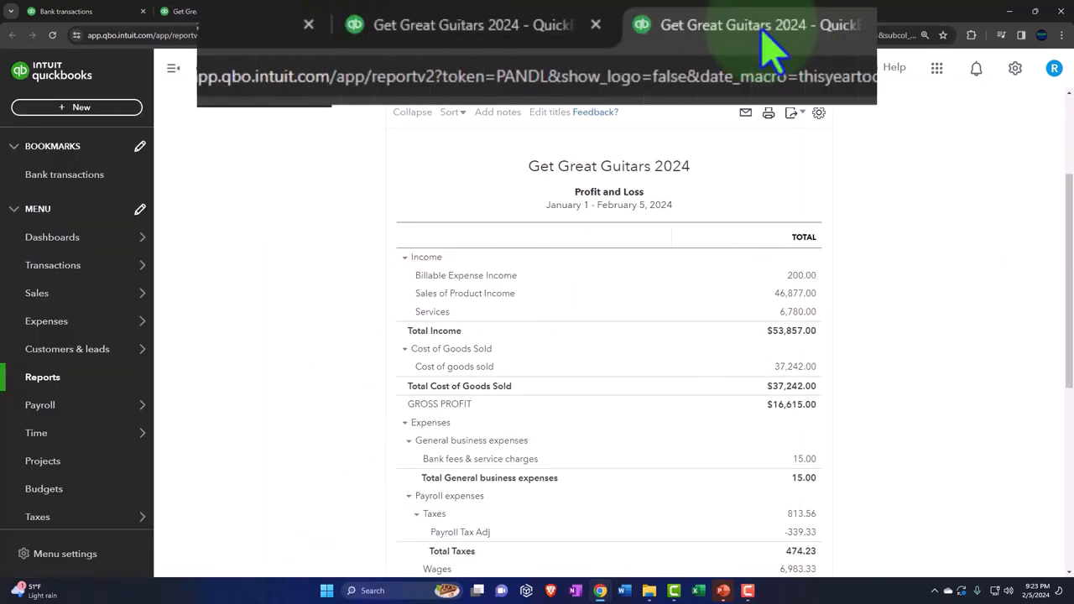
Run Profit and Loss through 03/31/2024 by month, then move to Trial Balance.
left_click(742, 24)
type("03")
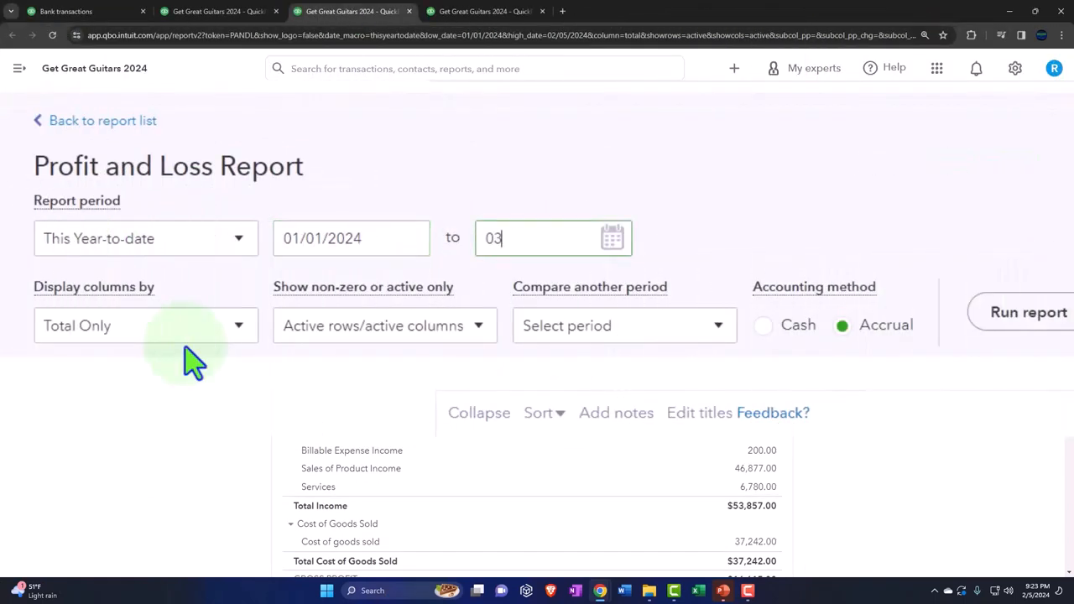
left_click(145, 325)
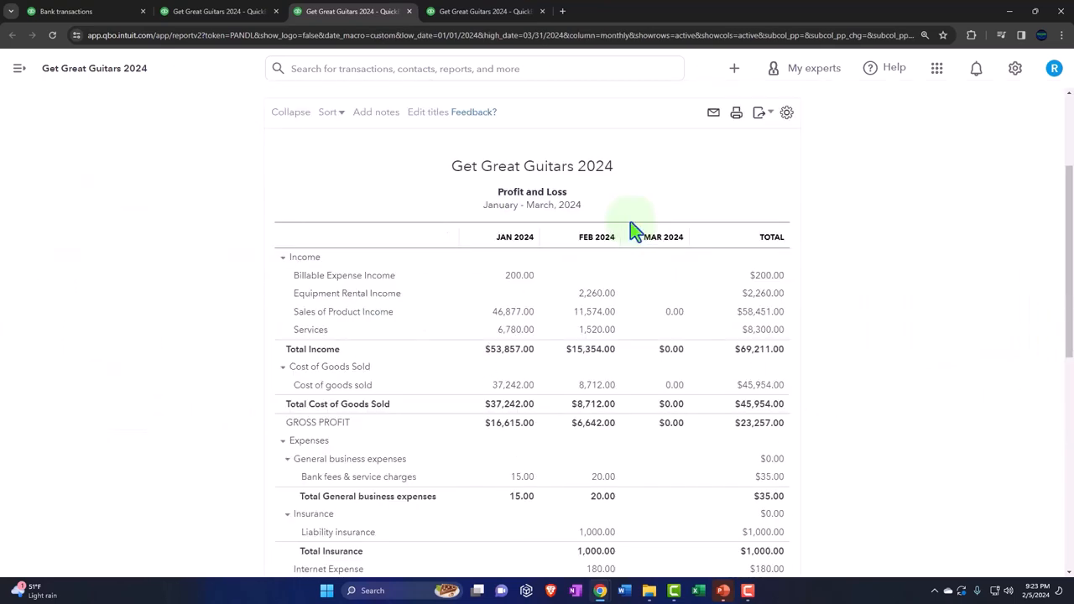
left_click(481, 11)
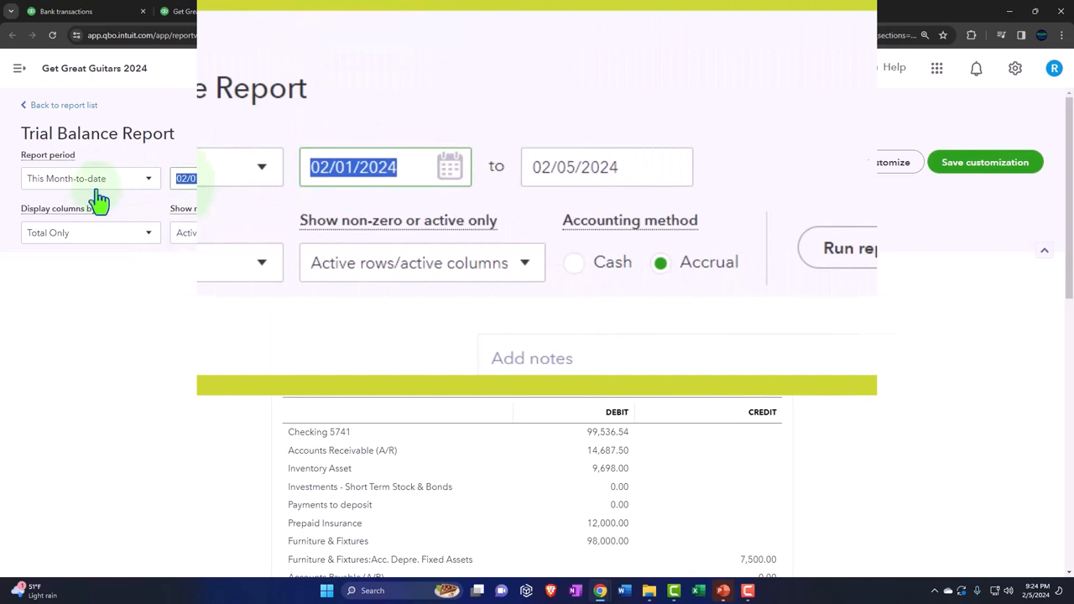
Set the Trial Balance start date to 01/01/2024 and break columns out by Months.
type("010124")
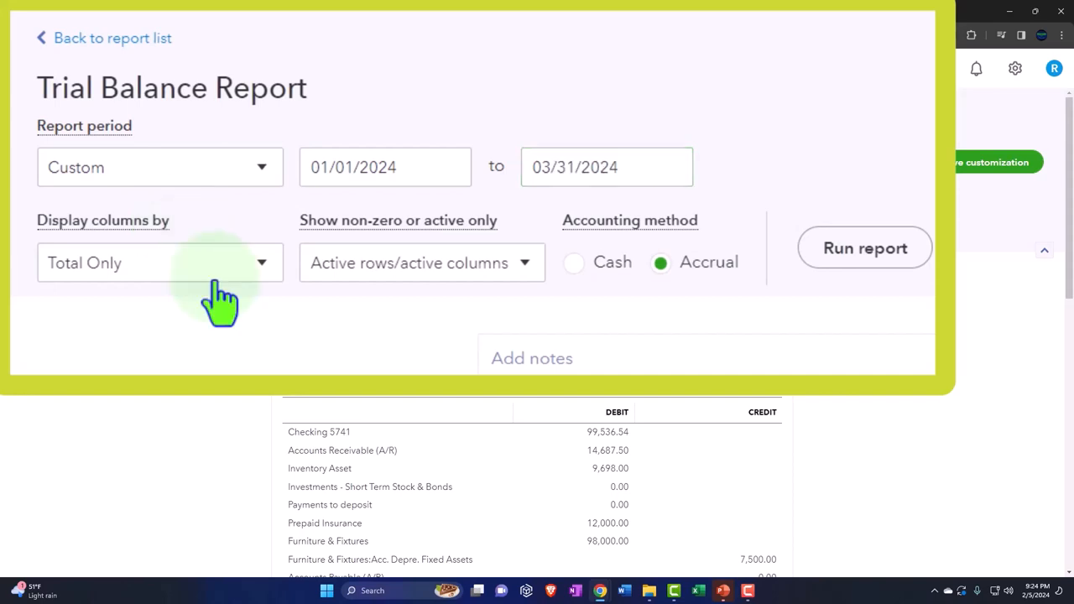
left_click(160, 262)
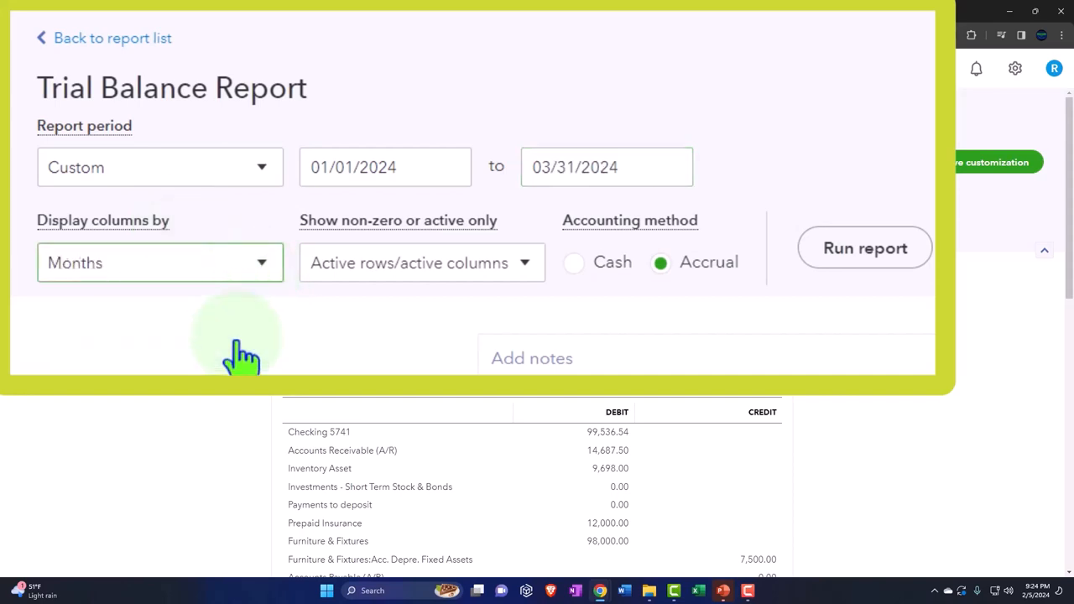
left_click(864, 248)
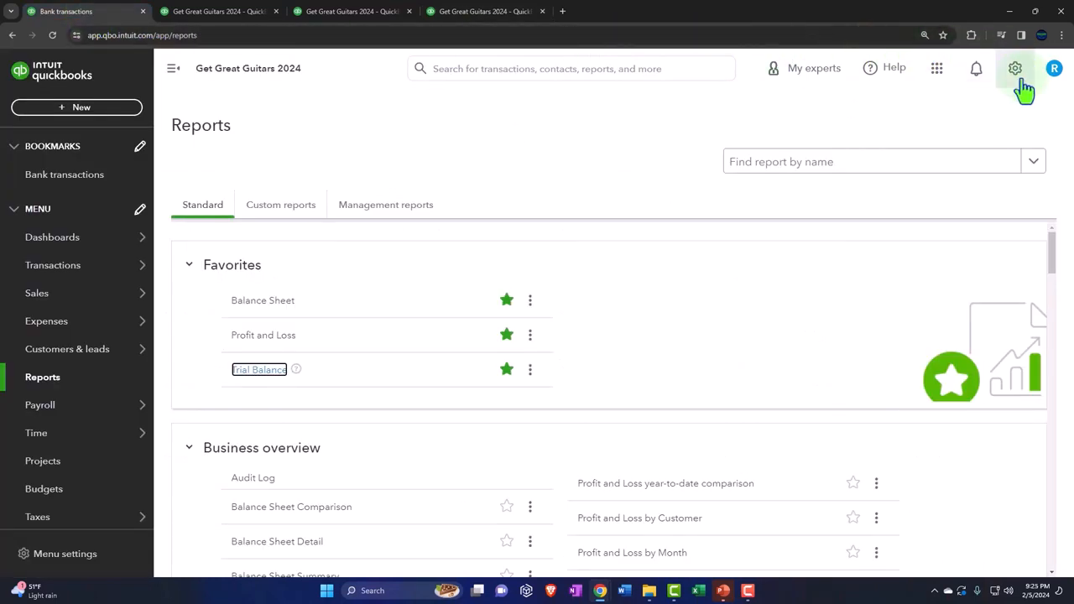
left_click(1014, 68)
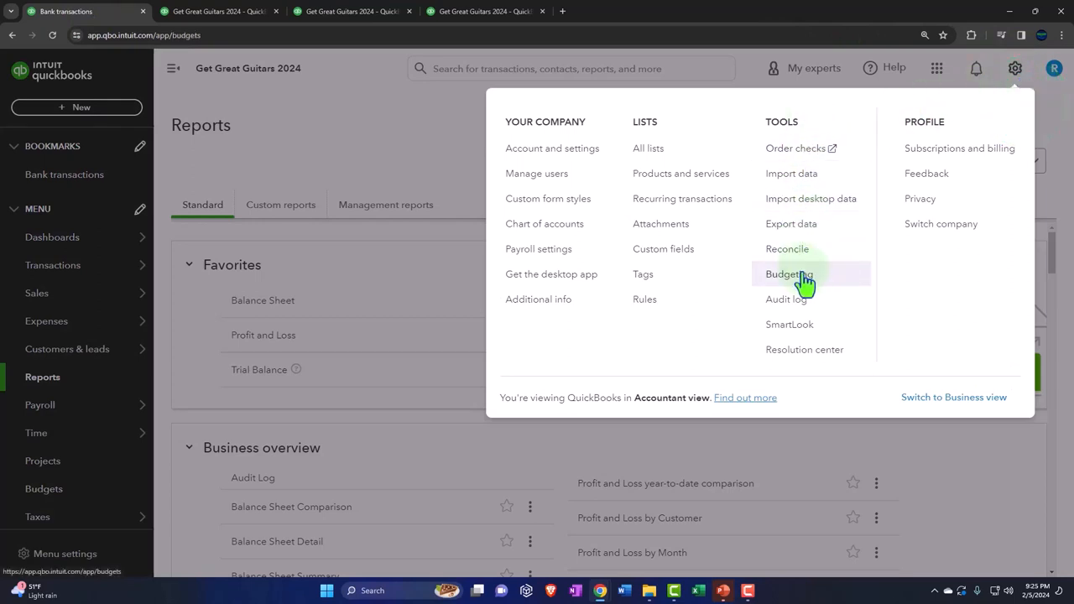
left_click(788, 274)
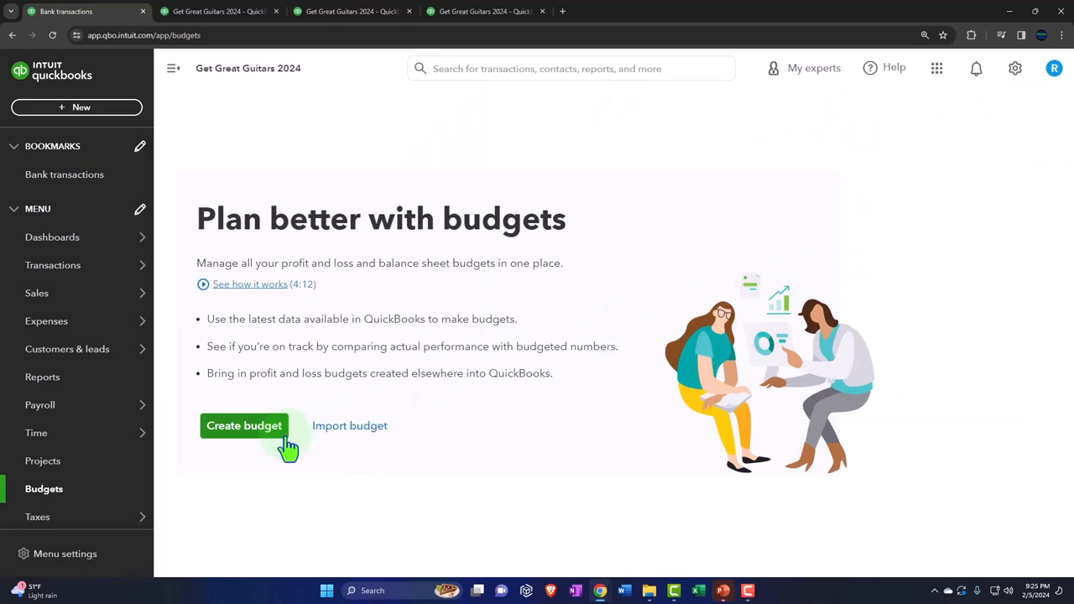
left_click(243, 425)
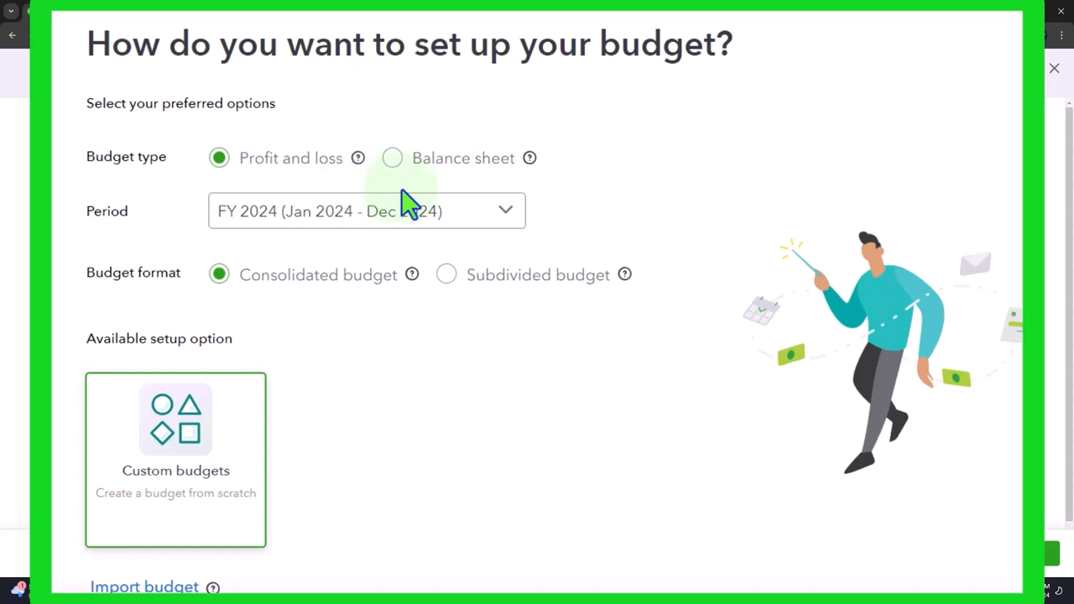
mouse_move(353, 121)
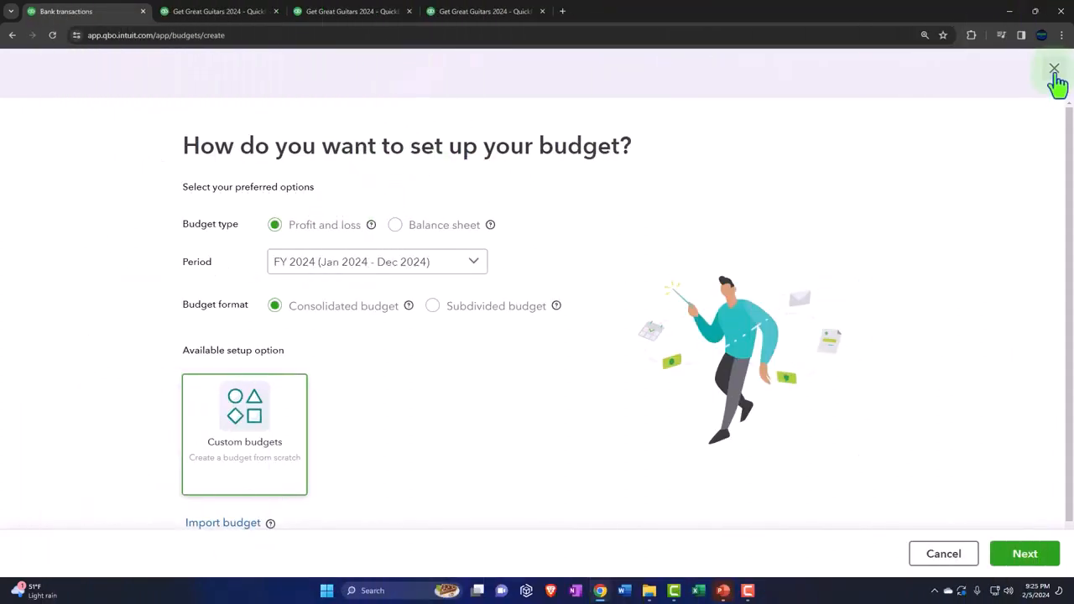
left_click(1054, 68)
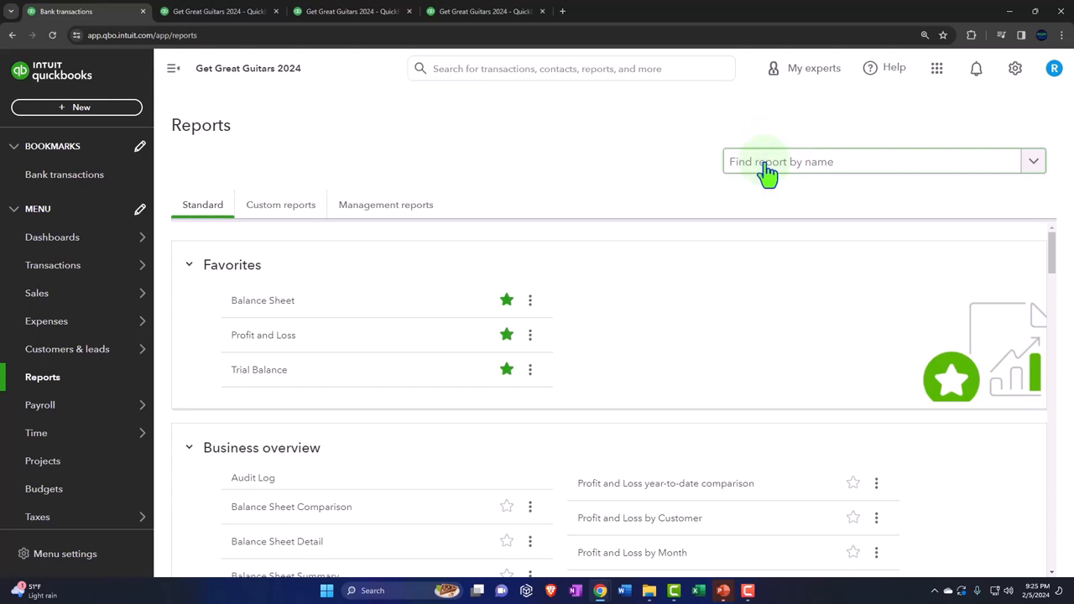
mouse_move(762, 172)
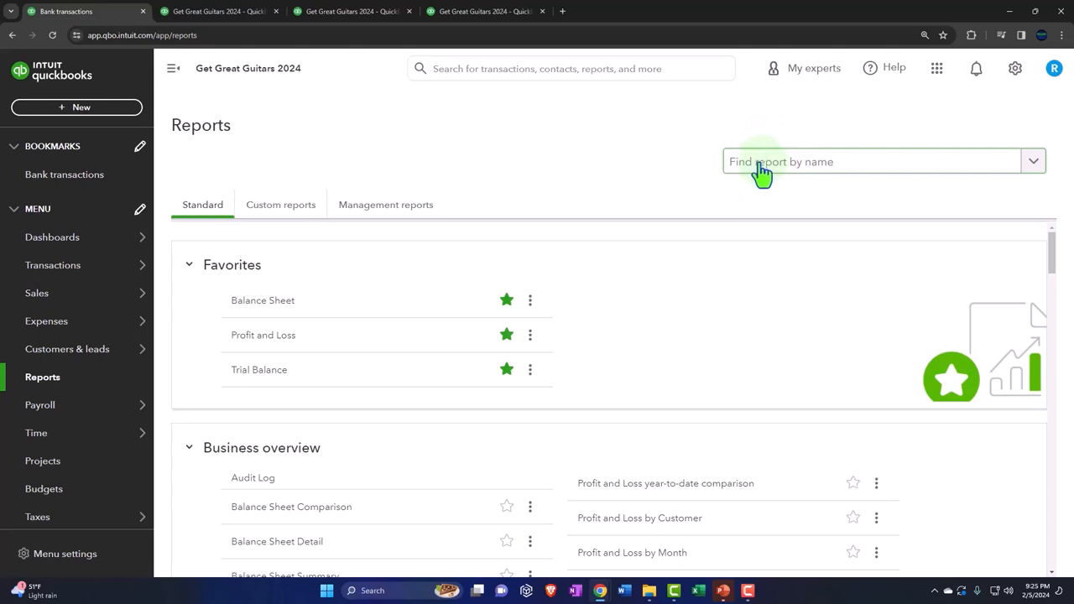
left_click(350, 11)
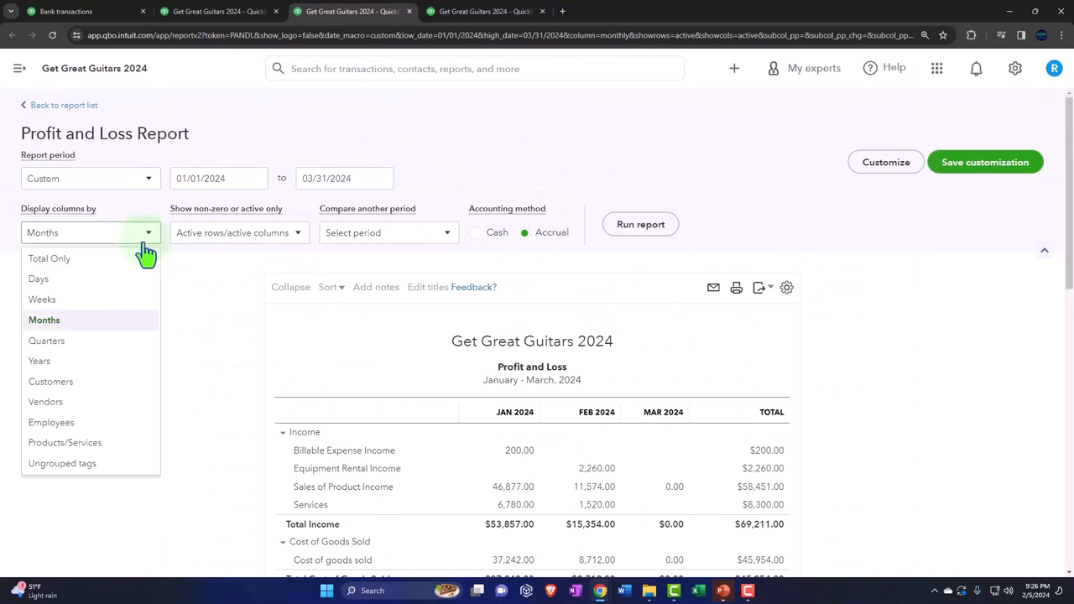
Rerun the Jan–Mar 2024 Profit and Loss with Display columns by set to Total Only.
left_click(48, 259)
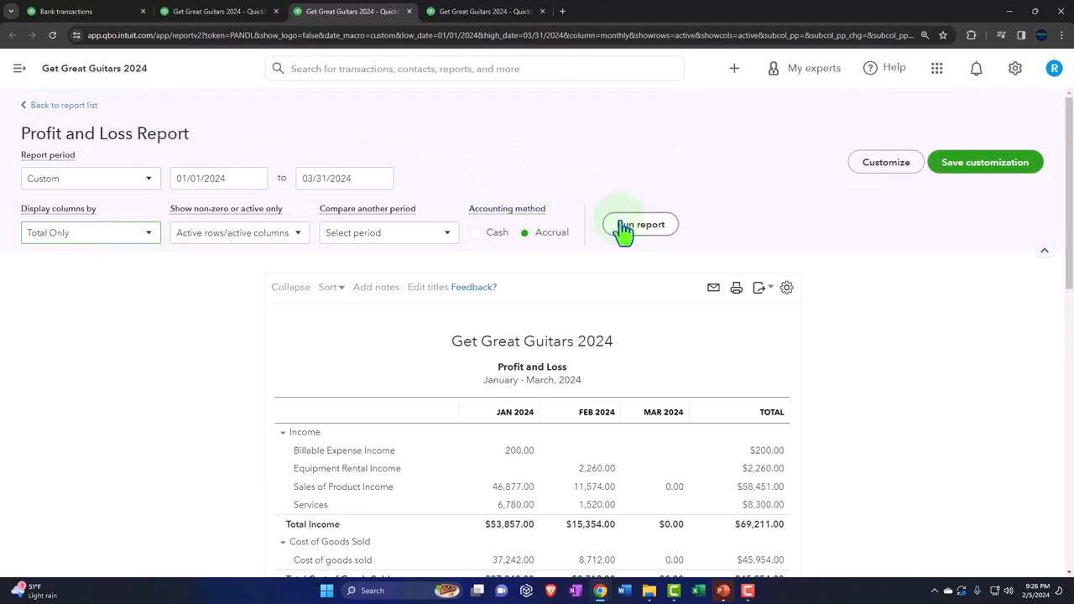
left_click(642, 224)
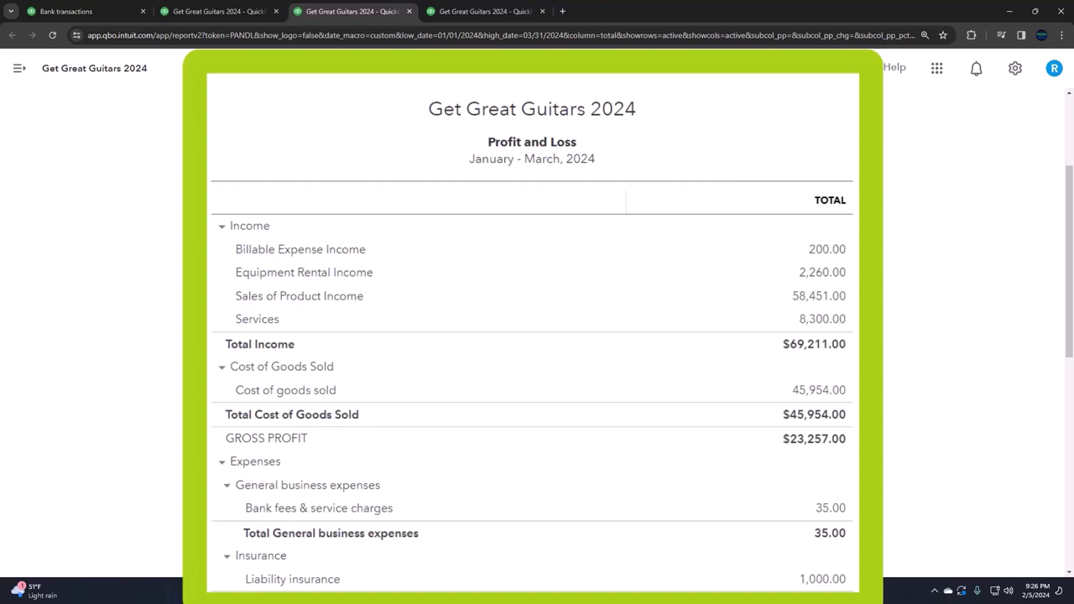
scroll("down", 3)
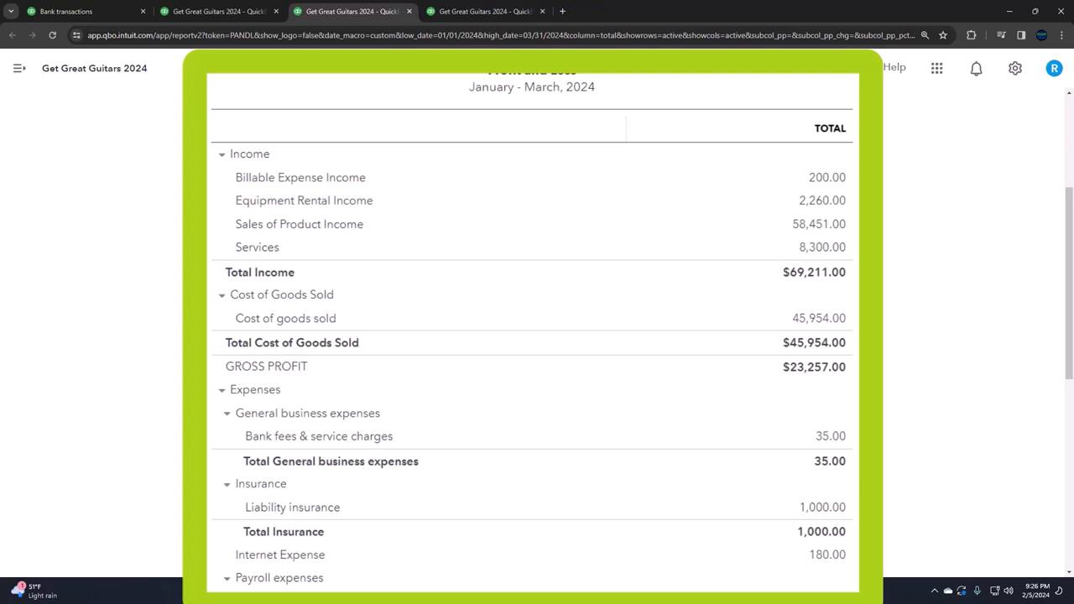
mouse_move(755, 277)
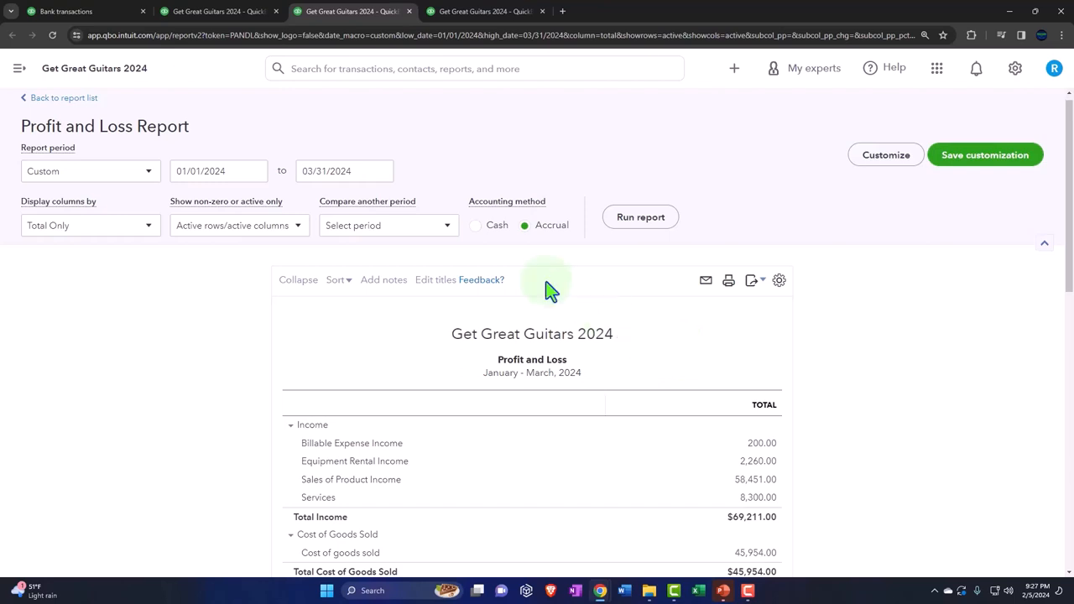
mouse_move(353, 199)
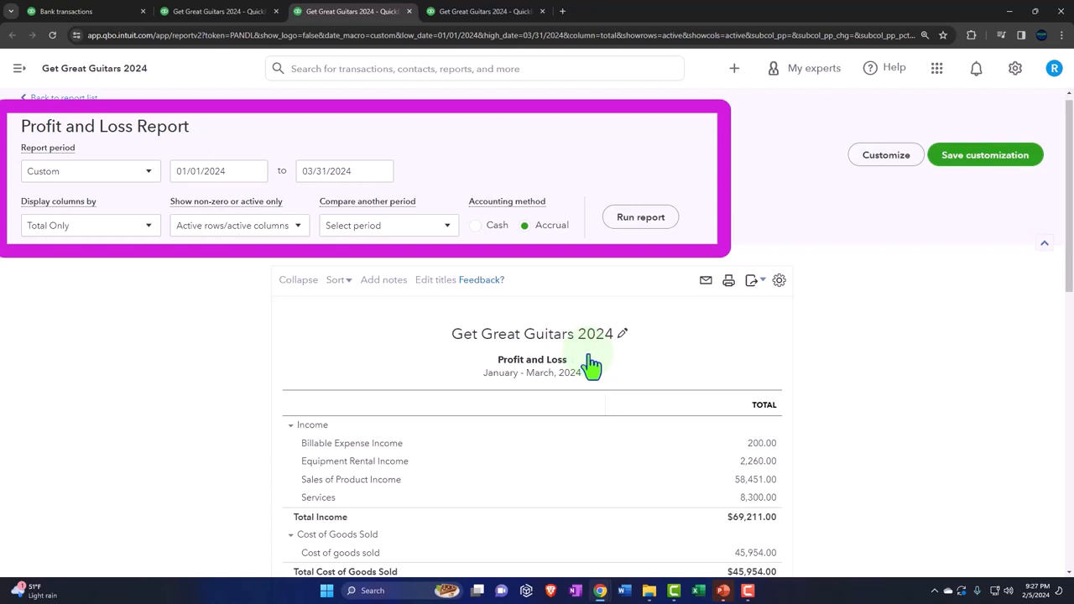
scroll("down", 3)
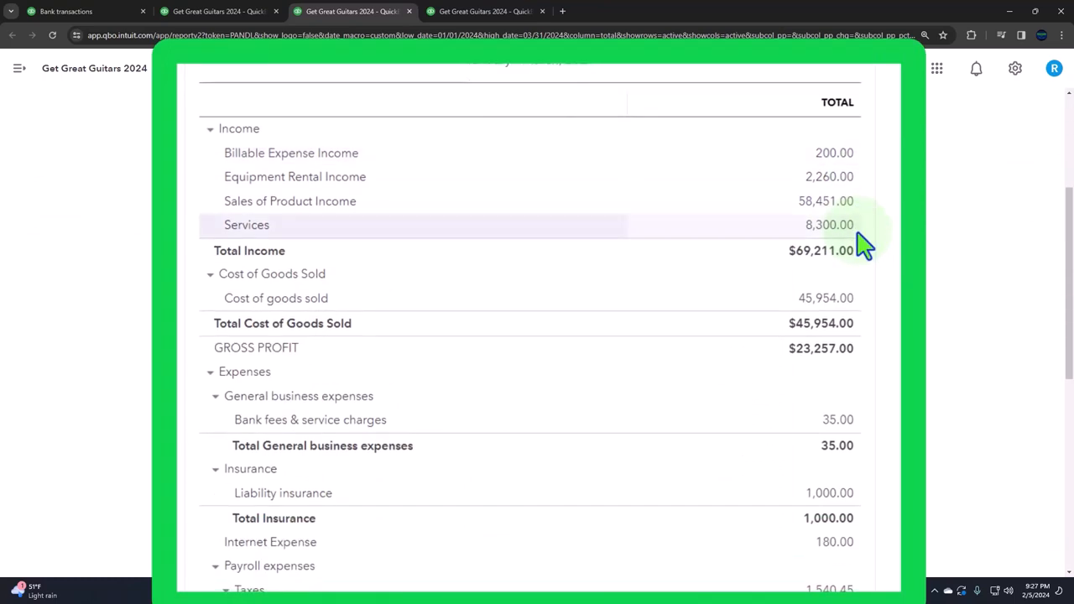
mouse_move(839, 256)
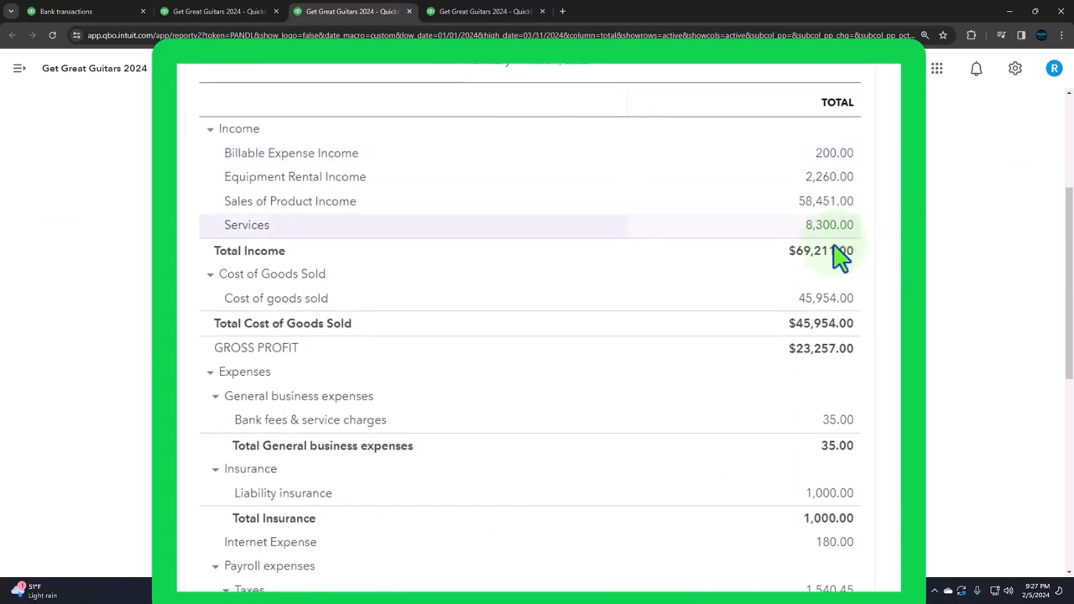